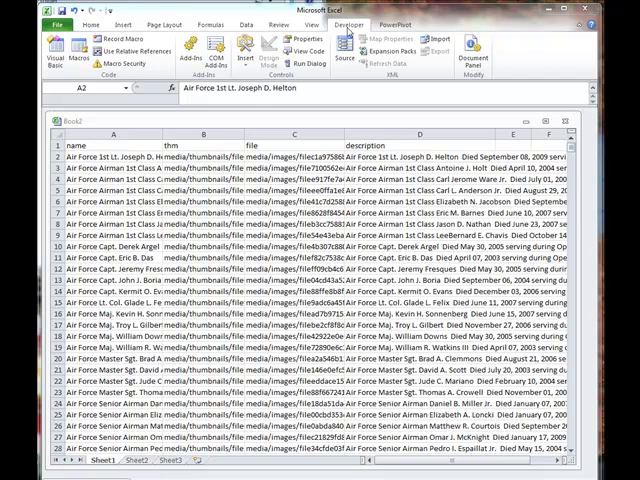
pyautogui.moveTo(415, 57)
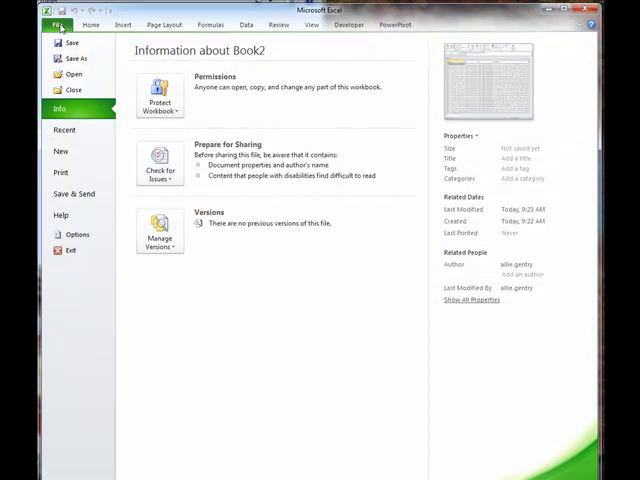
# Step: Open Excel Options at Customize Ribbon to confirm the Developer tab is enabled
pyautogui.click(63, 234)
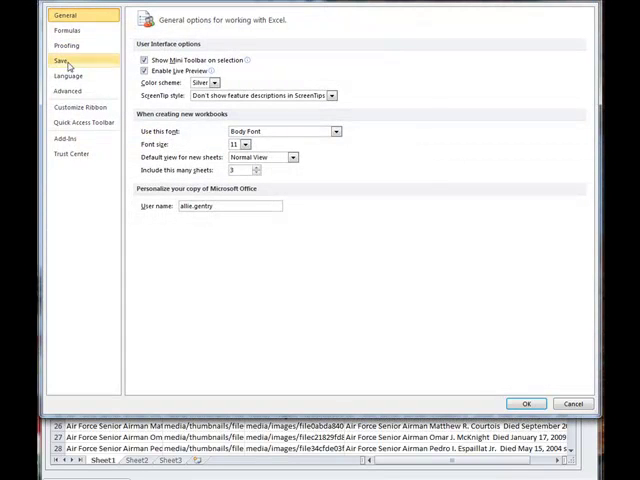
pyautogui.click(77, 108)
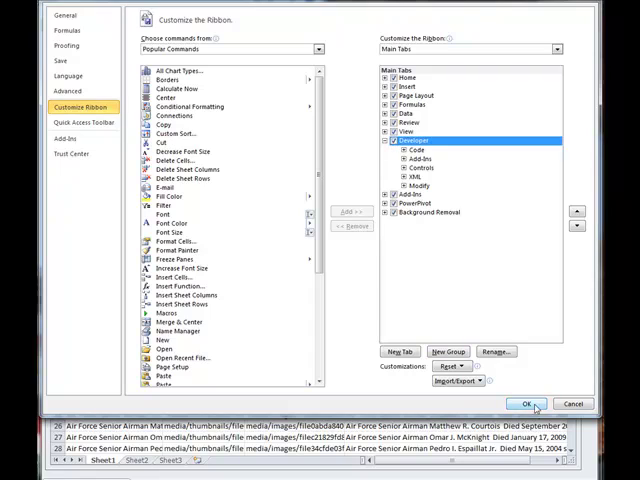
# Step: Confirm Excel Options with OK so the Developer tab appears on the ribbon
pyautogui.click(527, 403)
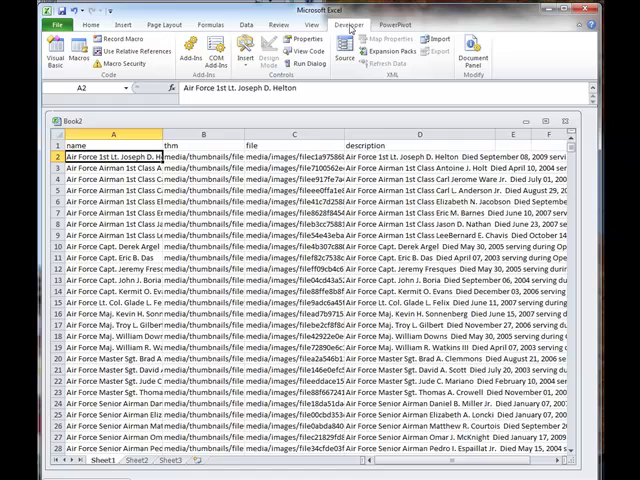
pyautogui.moveTo(350, 26)
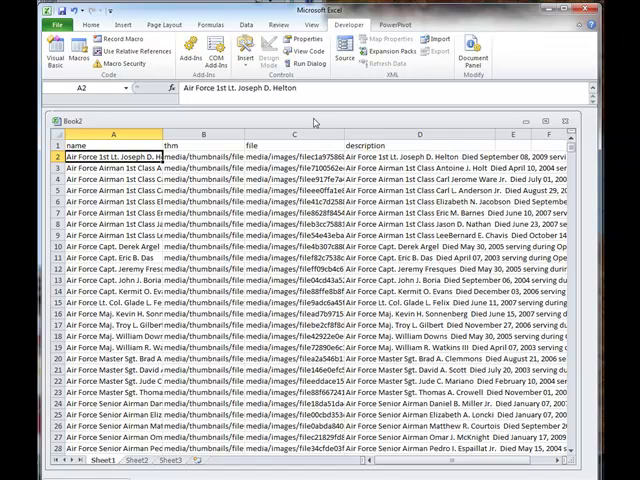
pyautogui.moveTo(260, 164)
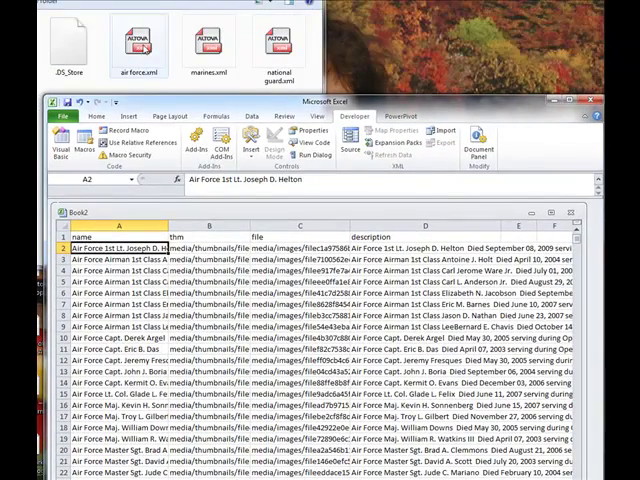
pyautogui.doubleClick(140, 45)
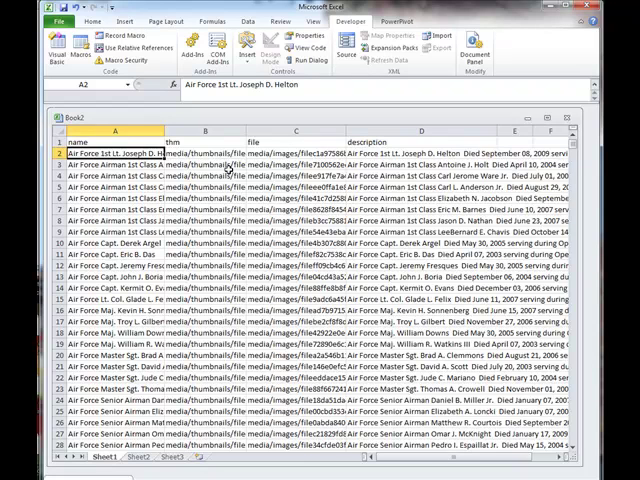
# Step: Check the A1 and C1 headers, then show the XML Source pane
pyautogui.click(97, 146)
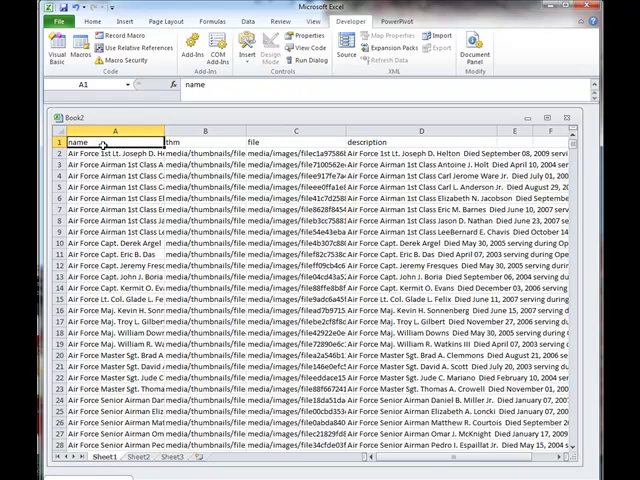
pyautogui.click(292, 131)
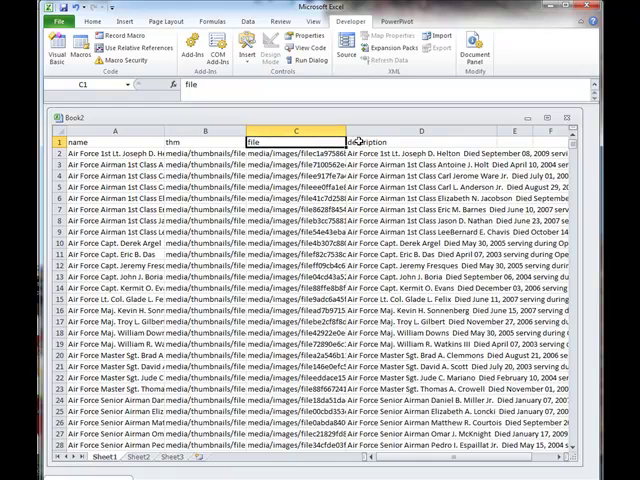
pyautogui.click(378, 138)
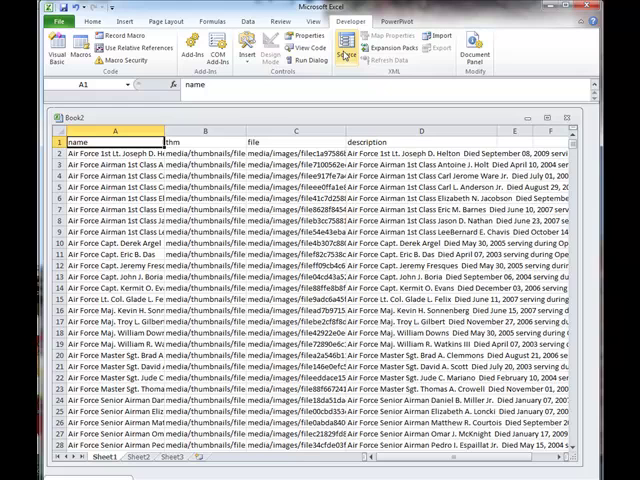
pyautogui.click(347, 47)
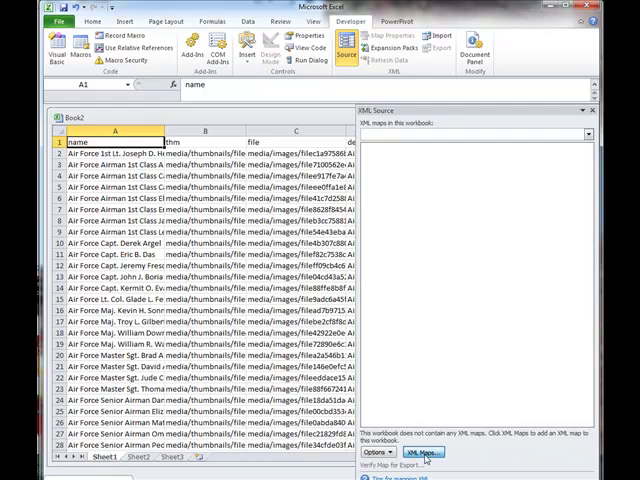
# Step: Add air force.xml as the workbook's XML map (xml_Map)
pyautogui.click(422, 452)
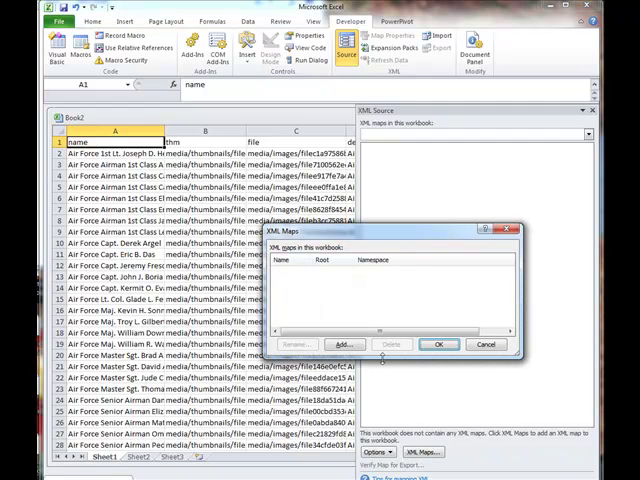
pyautogui.click(345, 344)
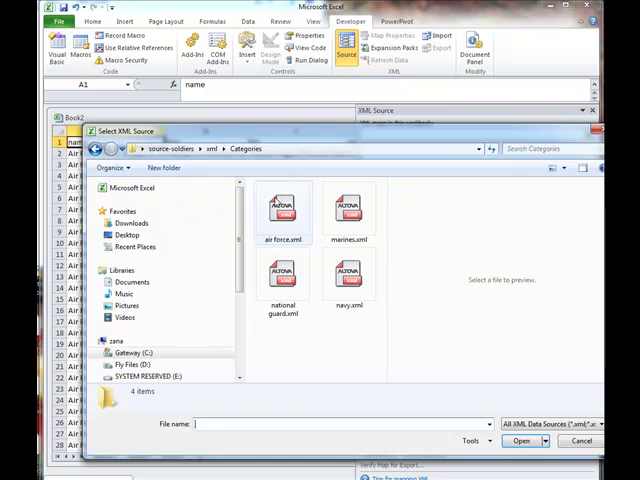
pyautogui.moveTo(283, 207)
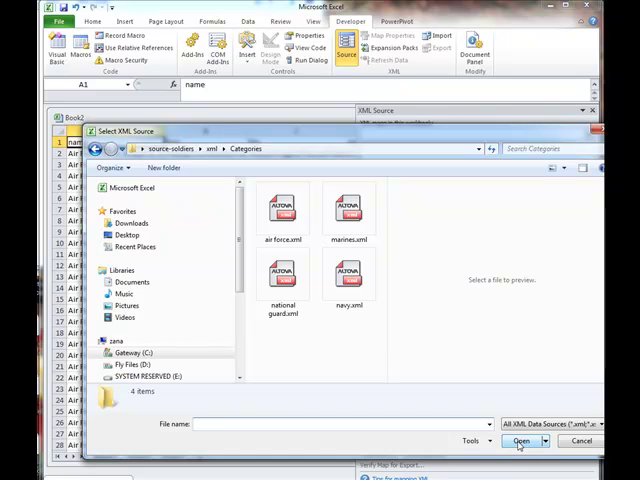
pyautogui.click(287, 210)
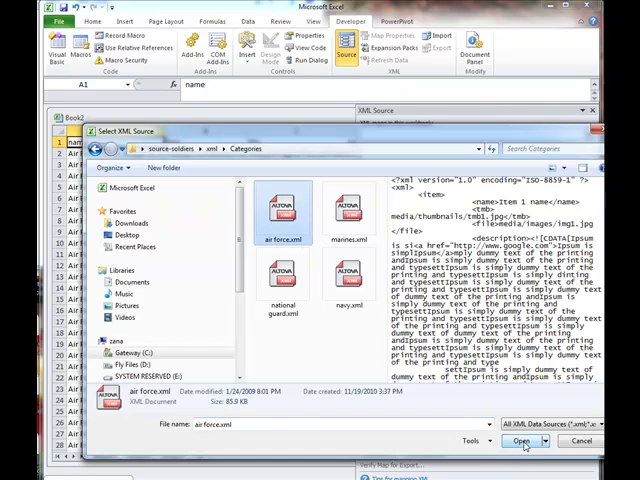
pyautogui.click(521, 441)
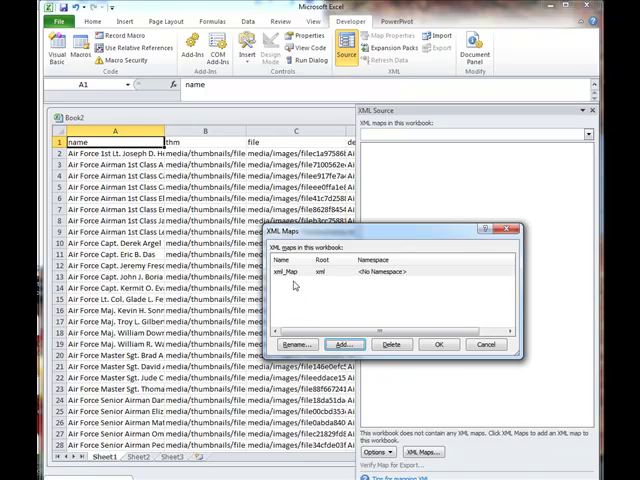
pyautogui.click(300, 271)
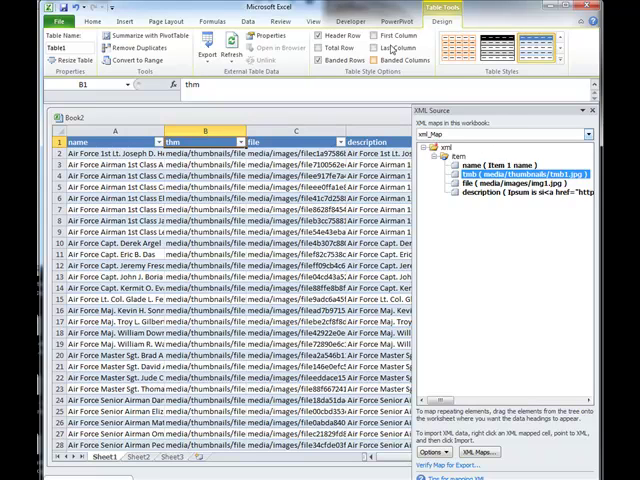
# Step: Export the mapped records as testing1.xml into the Categories folder
pyautogui.click(362, 20)
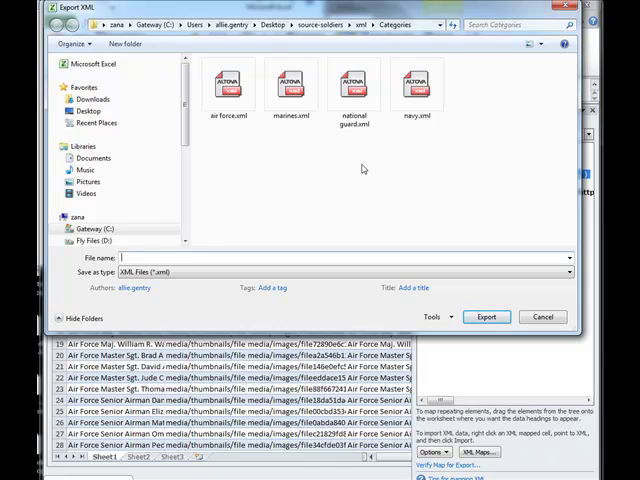
pyautogui.write('testing1')
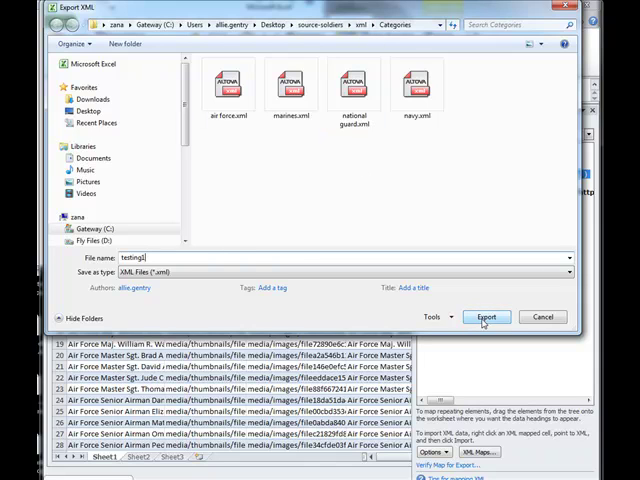
pyautogui.click(487, 317)
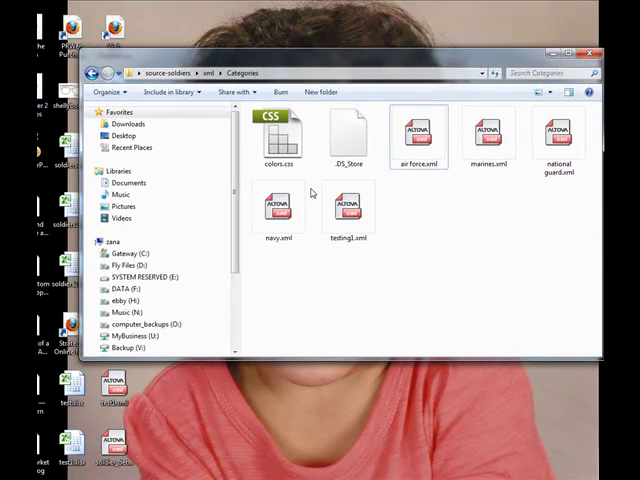
# Step: Open testing1.xml from the Categories folder in XMLSpy
pyautogui.click(347, 205)
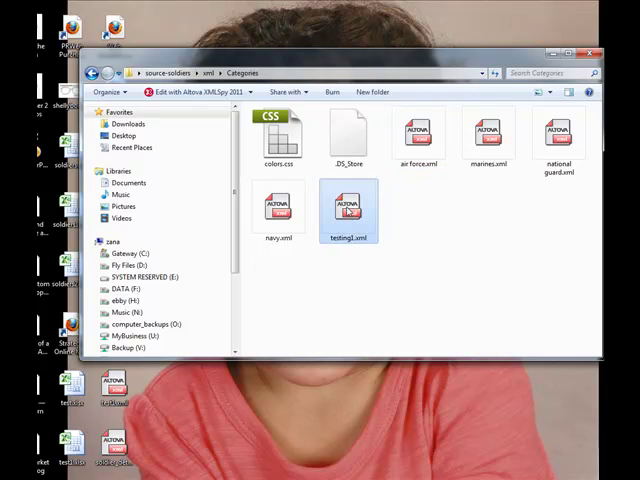
pyautogui.doubleClick(348, 205)
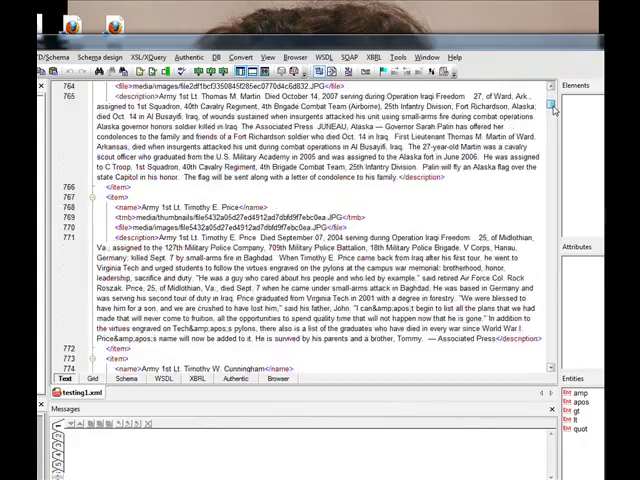
pyautogui.scroll(-3)
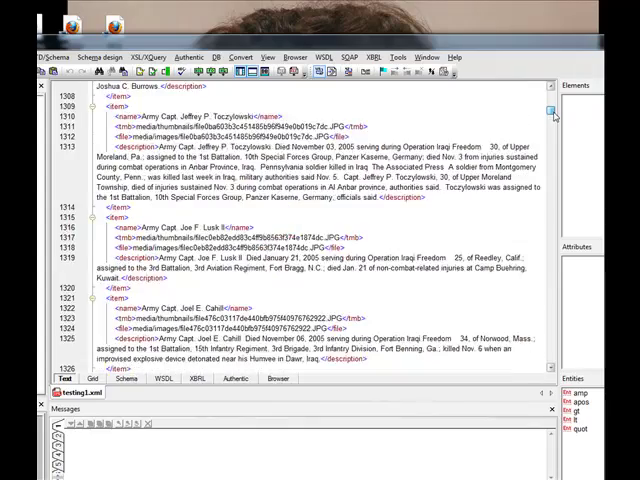
pyautogui.scroll(-3)
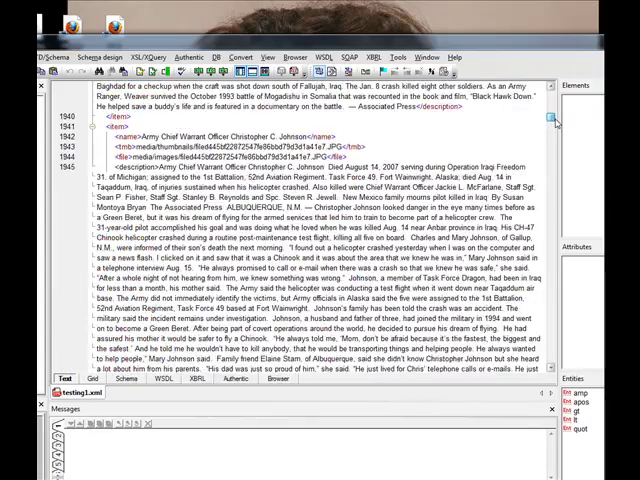